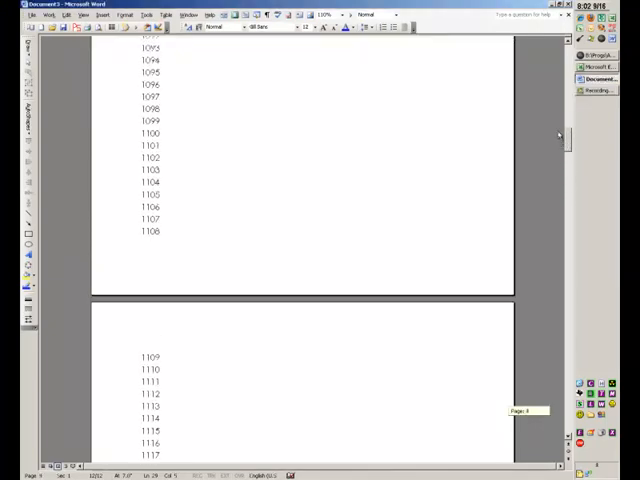
- Scroll up to the start of the list showing 1001
scroll("up", 3)
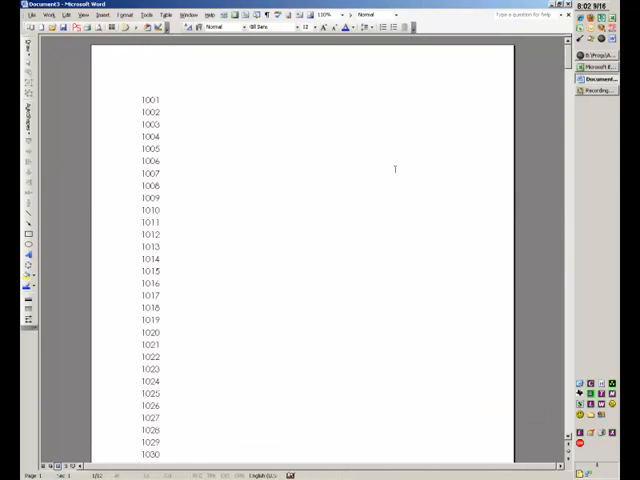
mouse_move(347, 201)
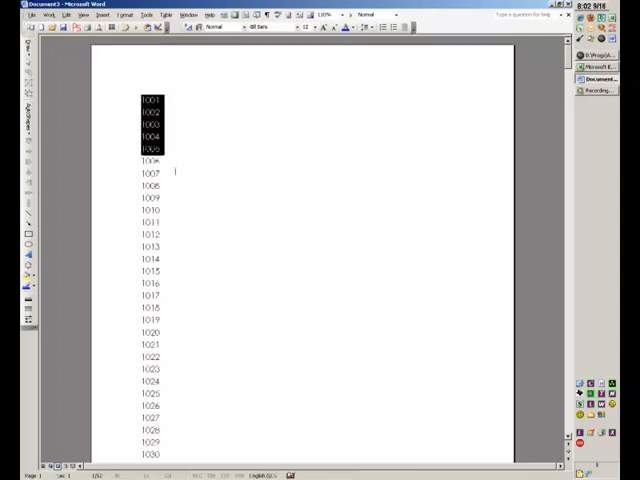
- Select the numbered list from 1001 through to the end of the list
left_click_drag(152, 148, 152, 297)
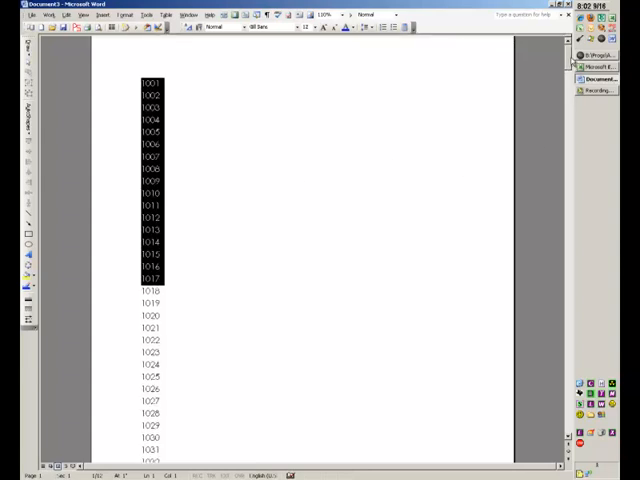
scroll("down", 3)
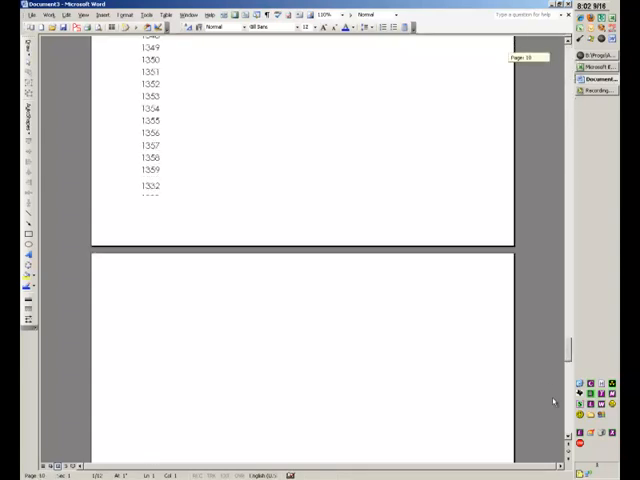
scroll("down", 3)
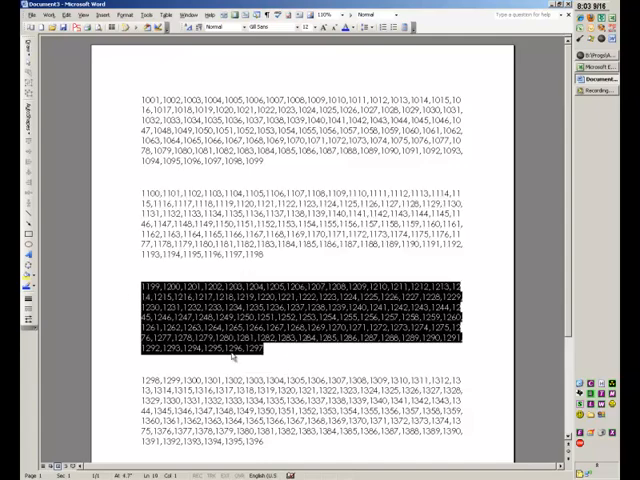
- Scroll down through the item-list document with electrical,lights and train,box entries
scroll("down", 3)
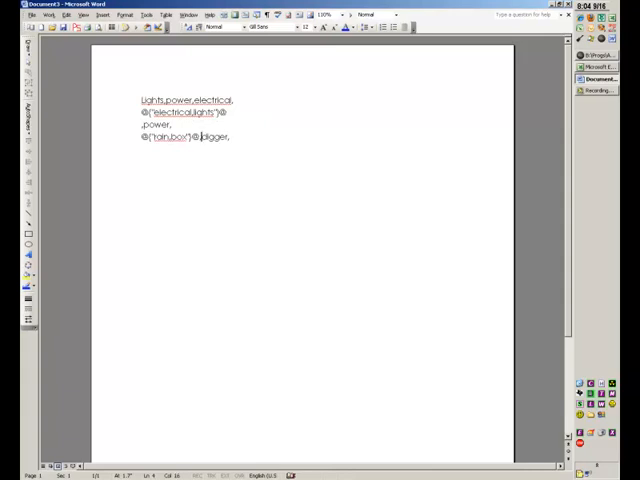
- Break the line before 'digger' so it sits below train,box
key("Return")
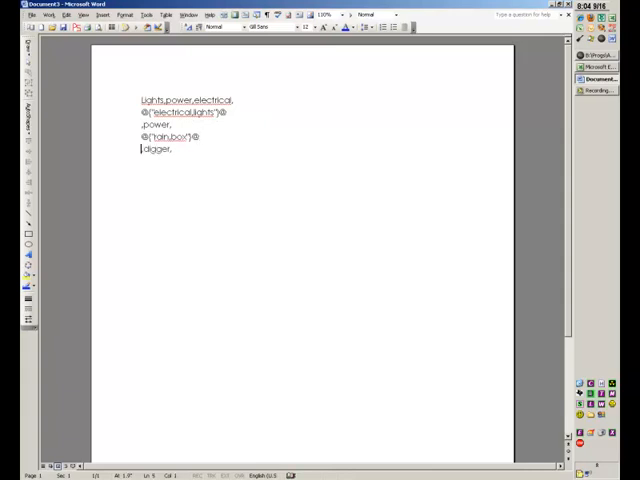
mouse_move(155, 182)
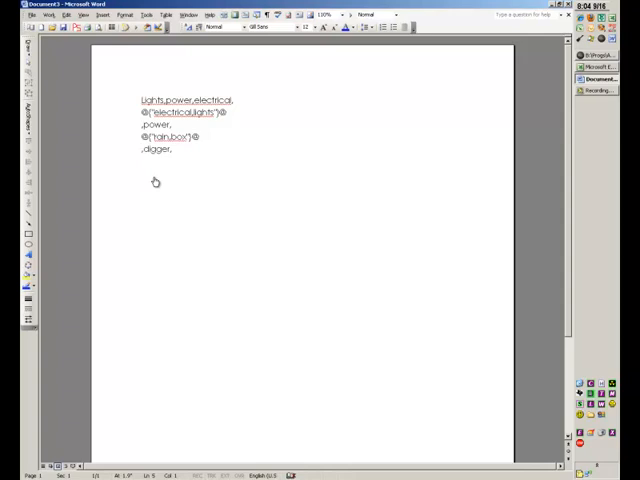
mouse_move(223, 183)
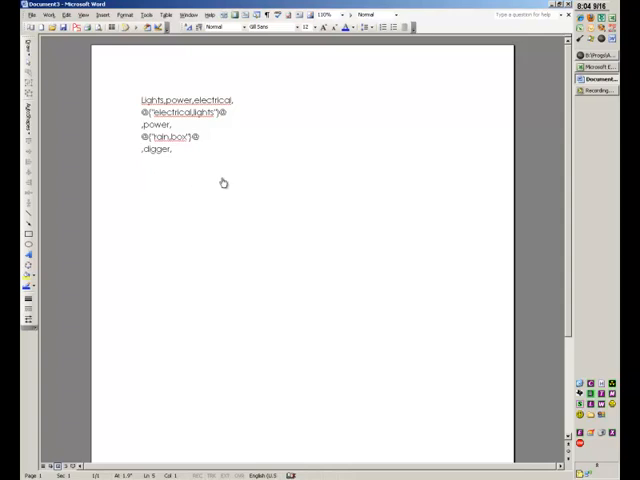
mouse_move(181, 99)
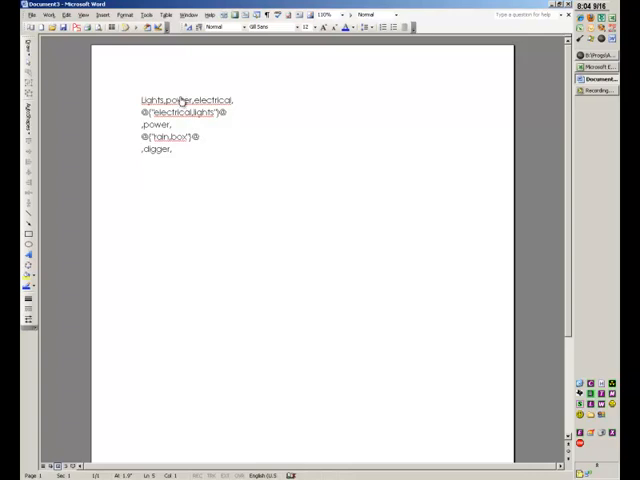